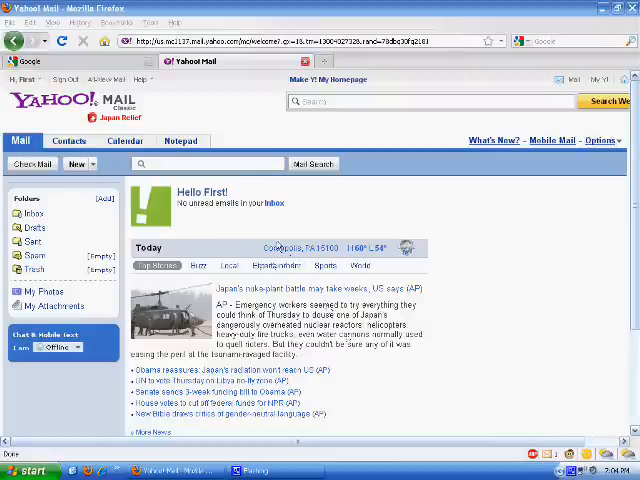
pyautogui.moveTo(170, 104)
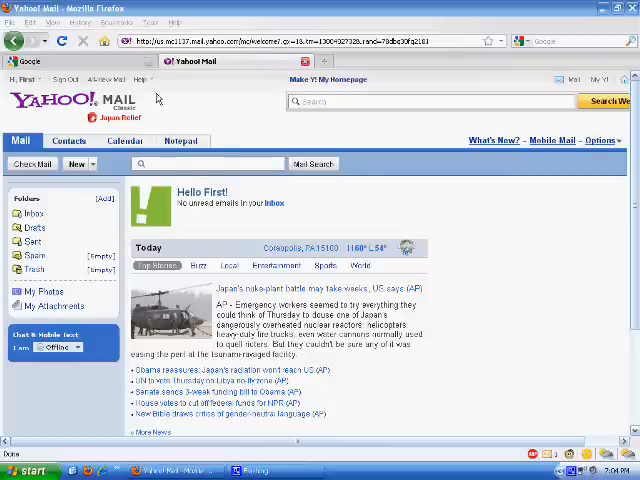
pyautogui.moveTo(174, 99)
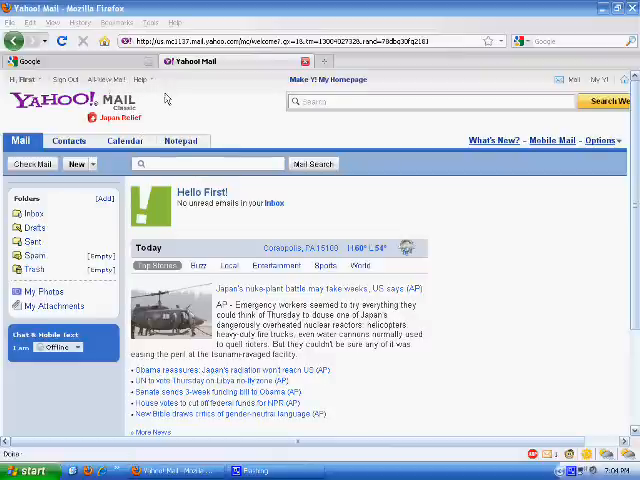
pyautogui.moveTo(175, 101)
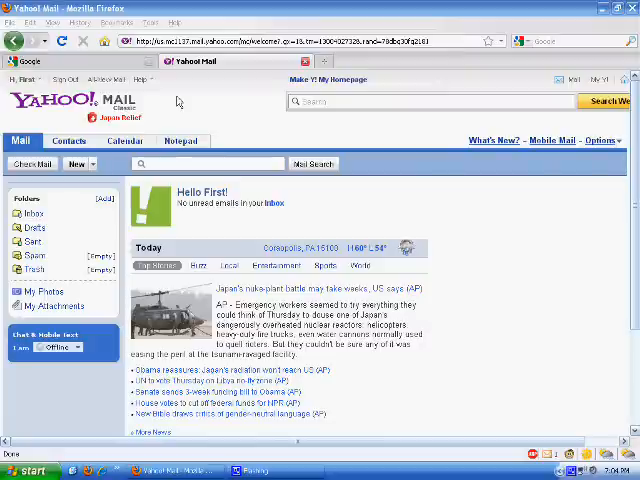
pyautogui.moveTo(160, 104)
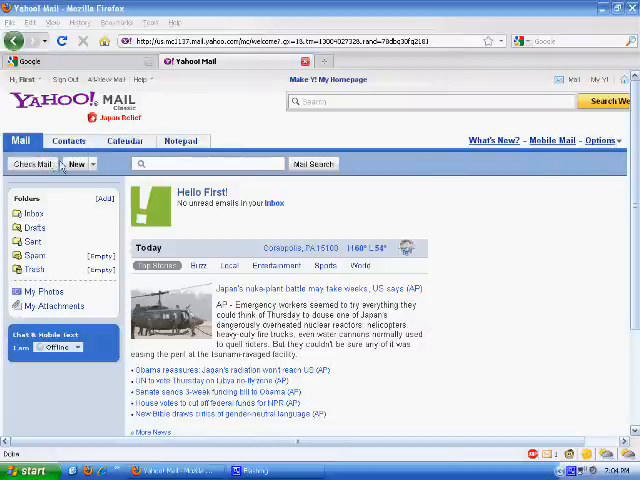
pyautogui.click(76, 164)
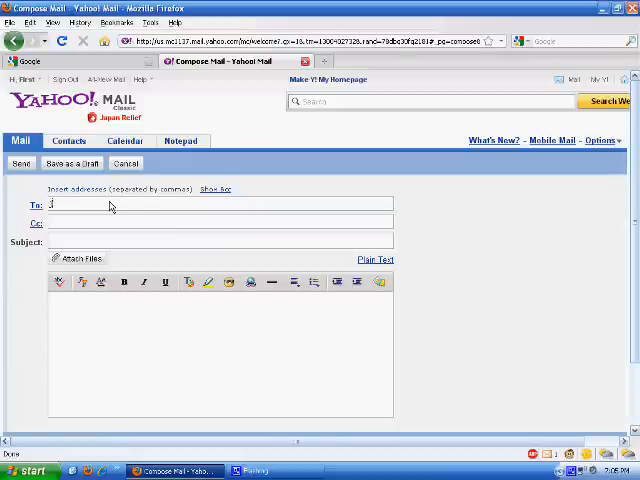
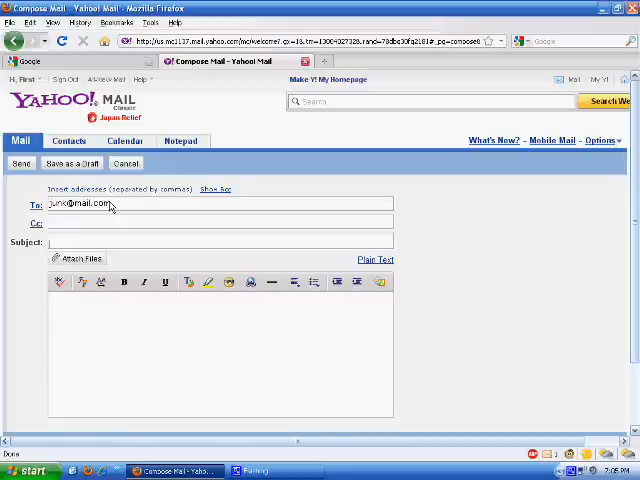
pyautogui.write('sounds')
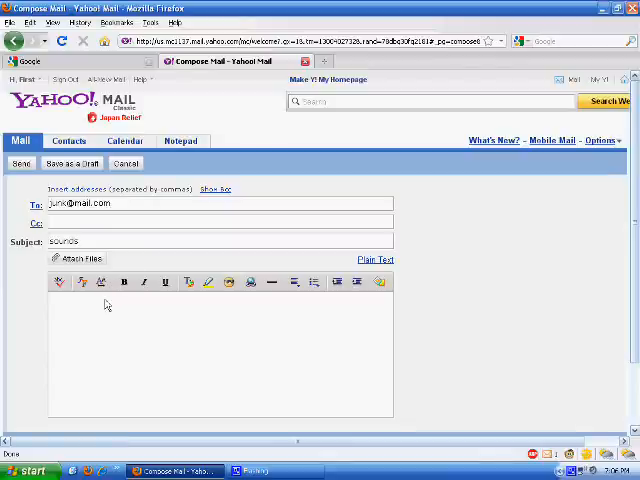
pyautogui.write('here are y')
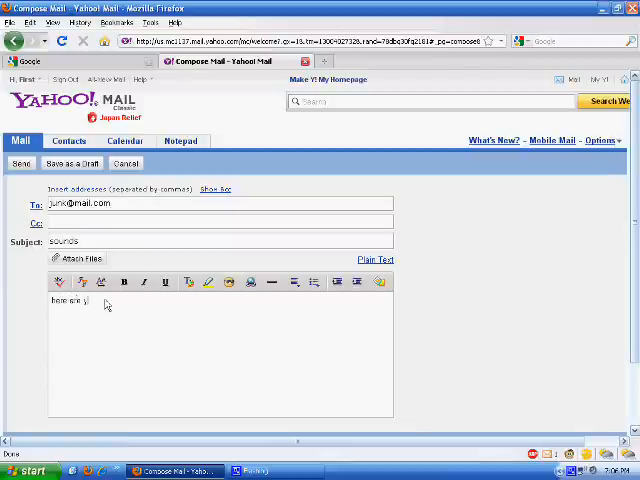
pyautogui.write('your sound files')
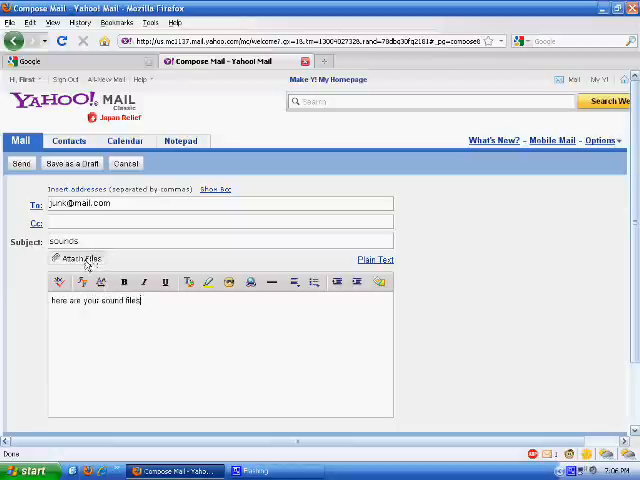
# Browse for the first attachment, opening the sound folder and choosing the bubbles file
pyautogui.click(80, 259)
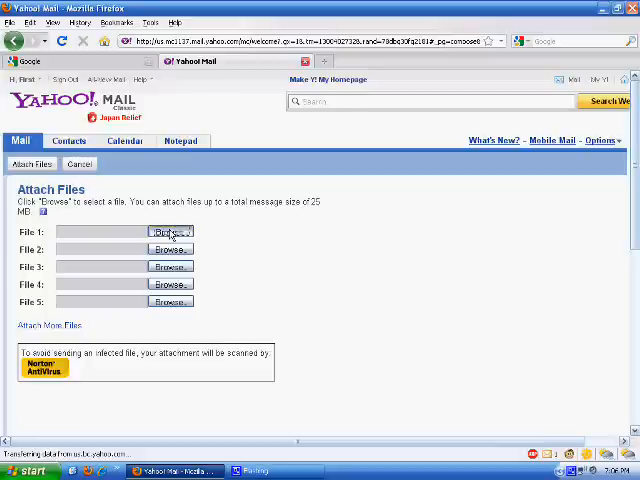
pyautogui.click(170, 231)
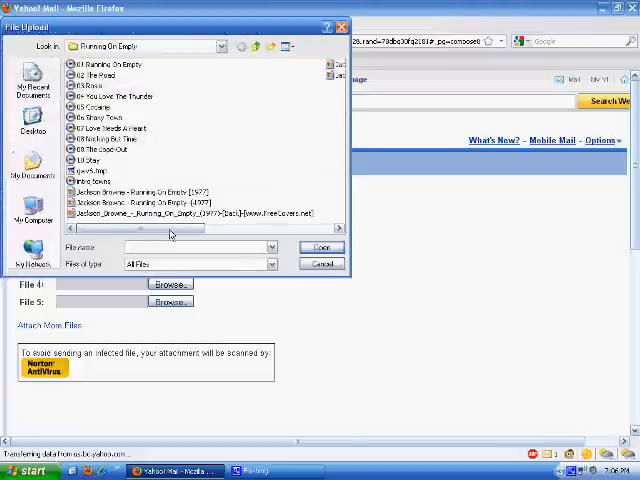
pyautogui.moveTo(283, 184)
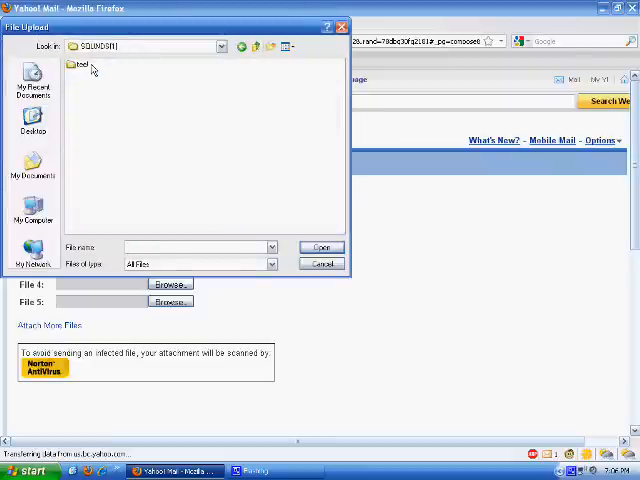
pyautogui.doubleClick(77, 66)
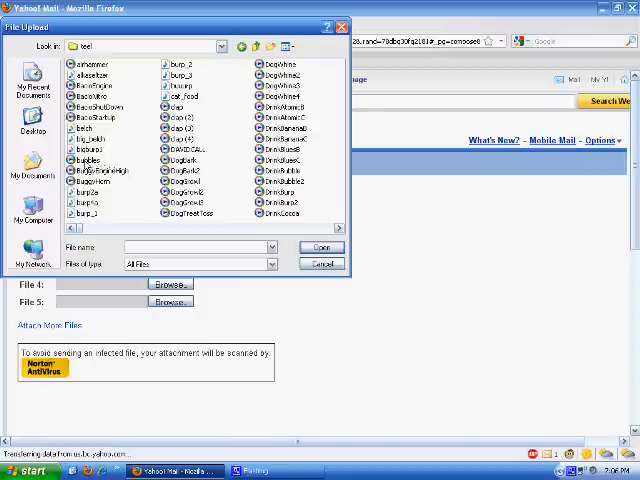
pyautogui.click(85, 158)
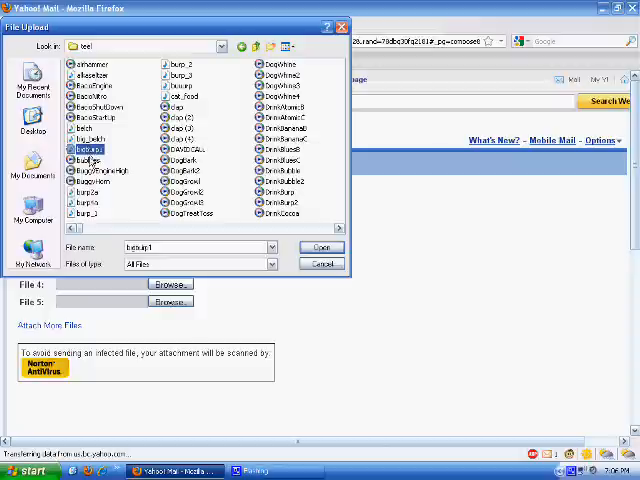
pyautogui.click(84, 161)
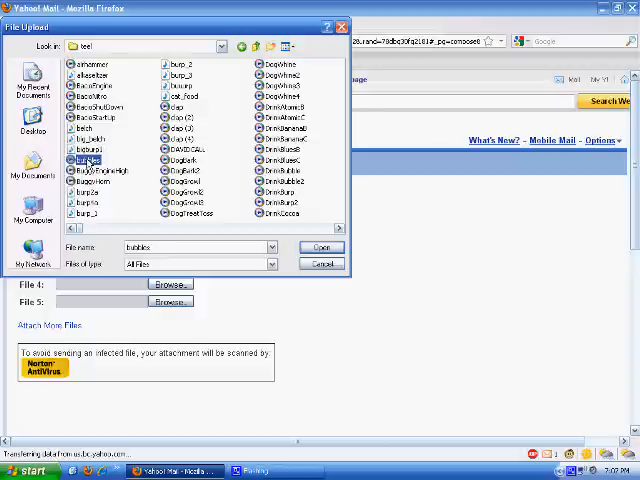
pyautogui.rightClick(82, 160)
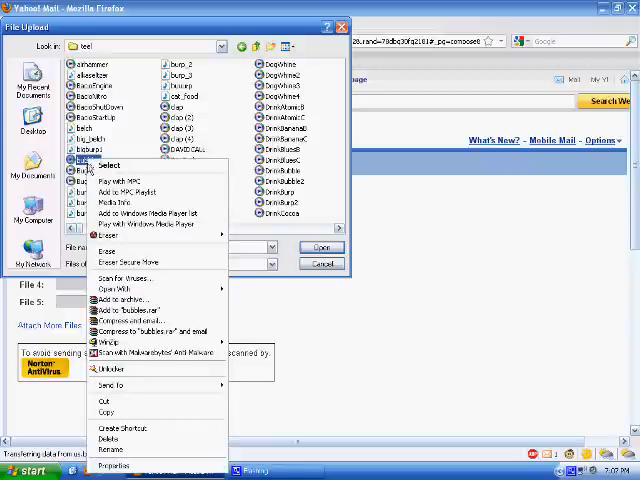
pyautogui.moveTo(130, 310)
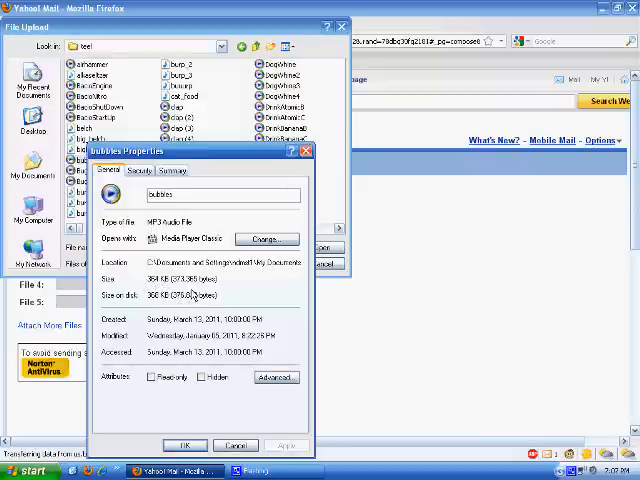
pyautogui.moveTo(202, 288)
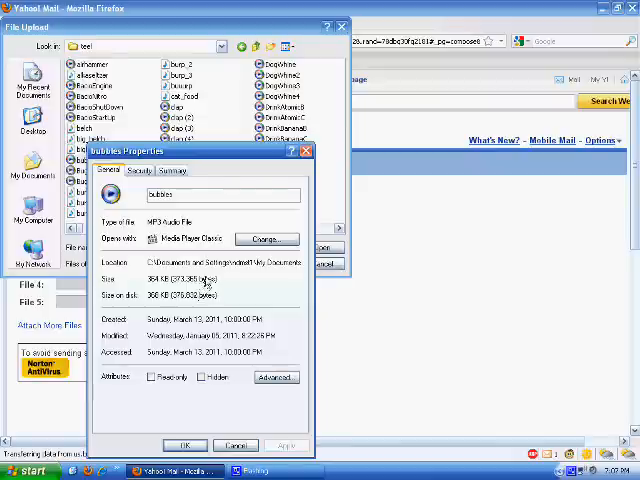
pyautogui.moveTo(213, 281)
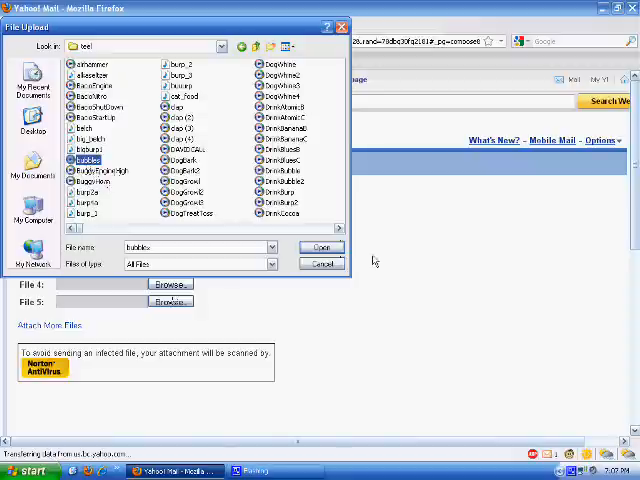
# Set bubbles as File 1 and browse for the second attachment
pyautogui.click(322, 247)
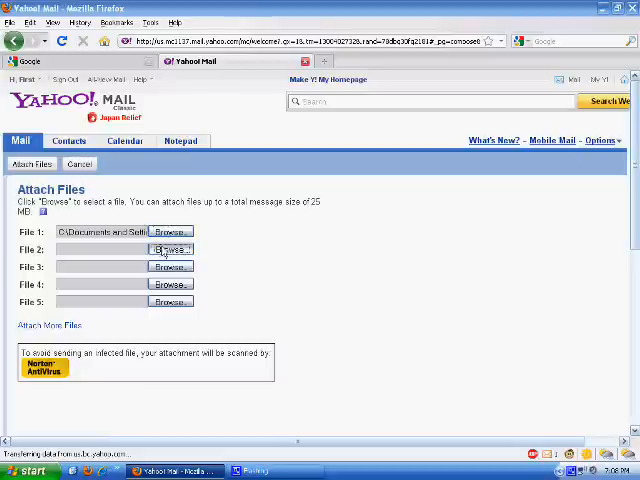
pyautogui.click(170, 249)
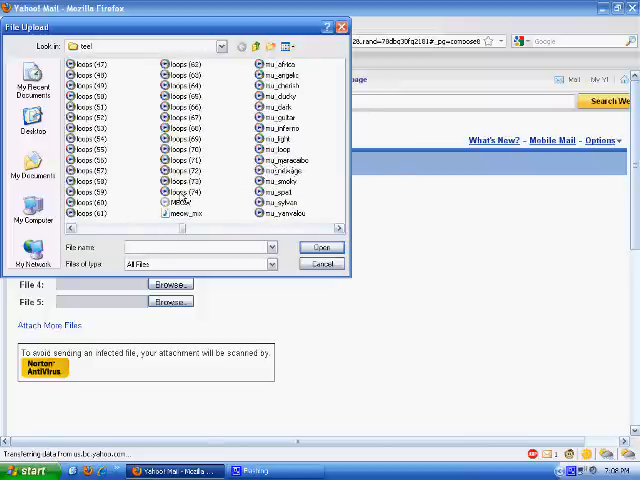
pyautogui.click(184, 191)
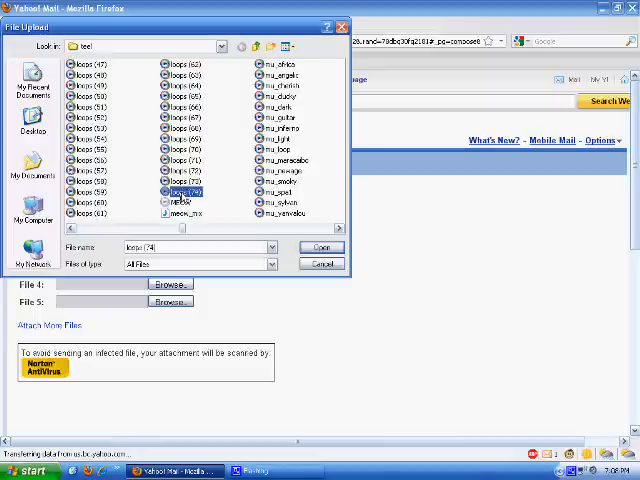
pyautogui.rightClick(182, 191)
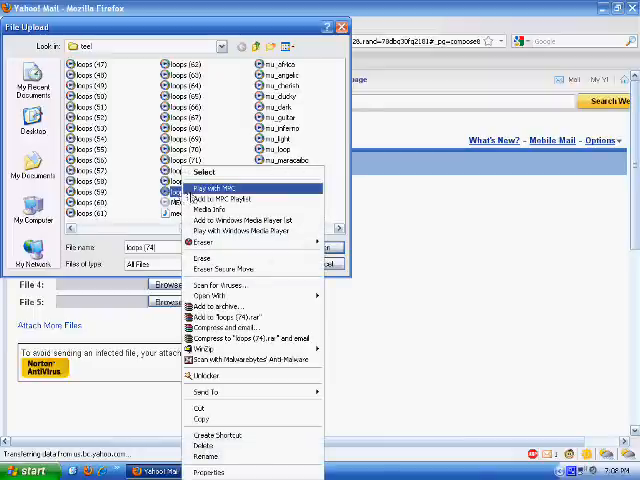
pyautogui.moveTo(215, 210)
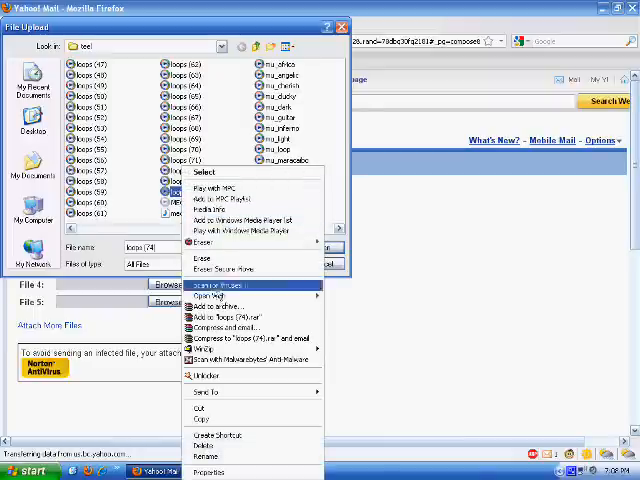
pyautogui.moveTo(208, 472)
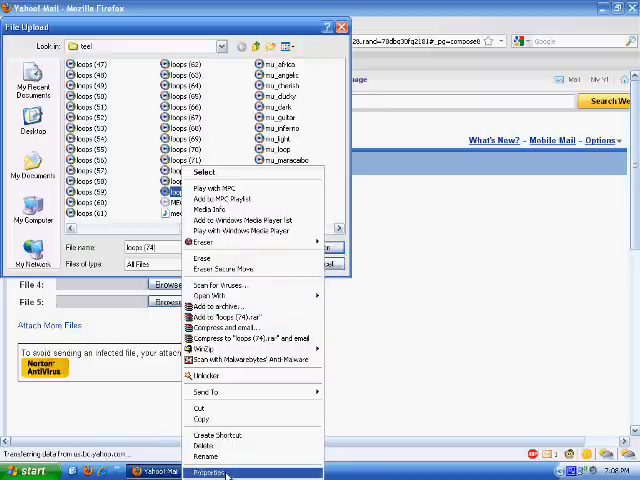
pyautogui.click(210, 476)
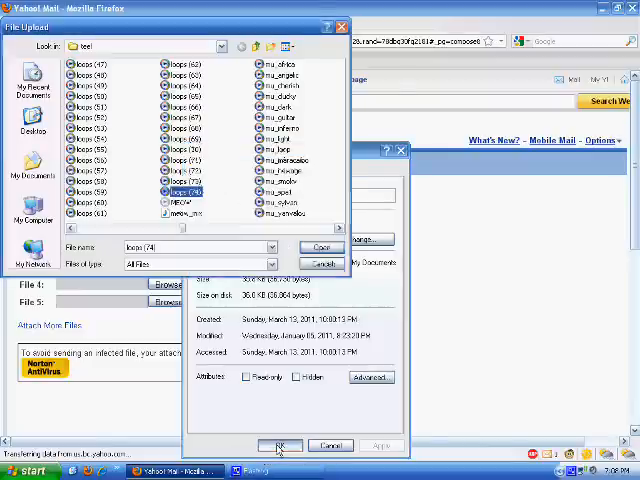
pyautogui.click(278, 445)
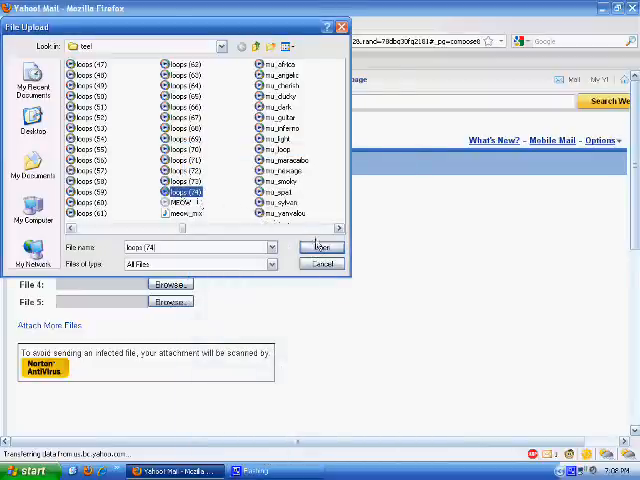
# Confirm loops (74) as the second attachment
pyautogui.click(320, 247)
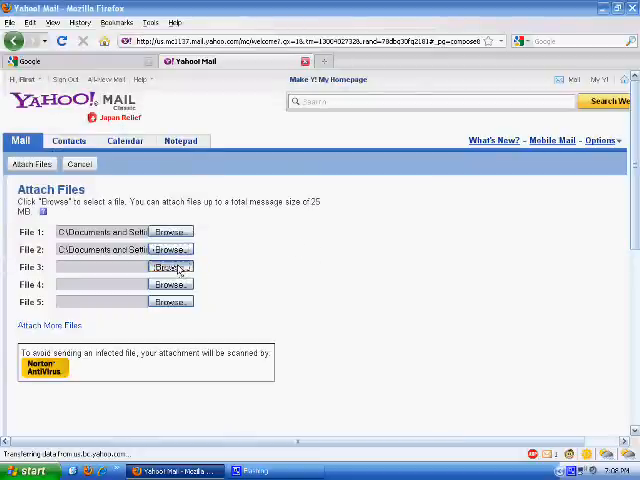
# Browse for the third attachment and scroll the sound folder past the drums files
pyautogui.click(170, 267)
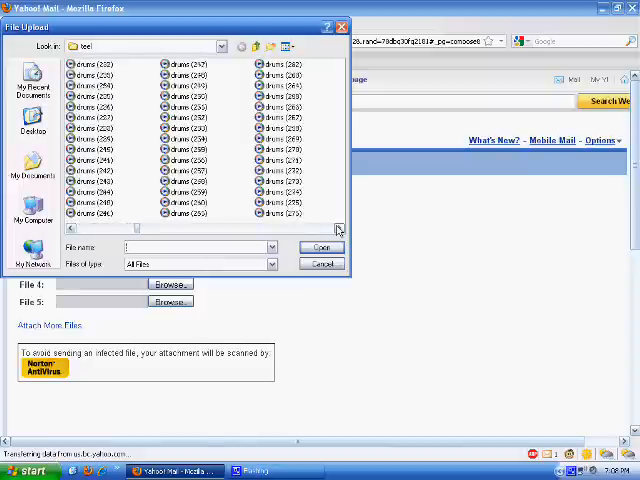
pyautogui.click(338, 230)
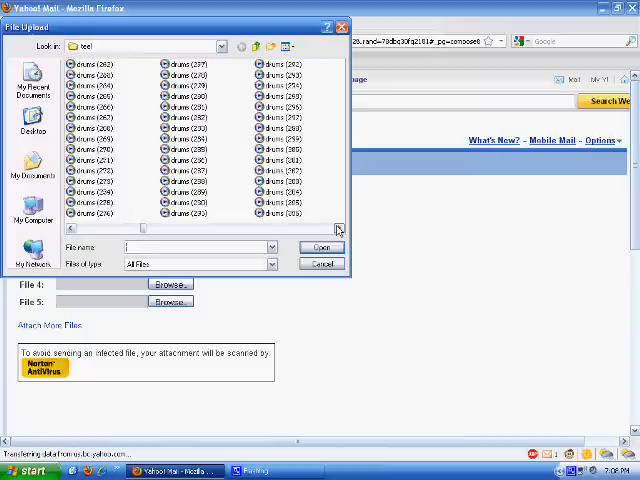
pyautogui.scroll(-3)
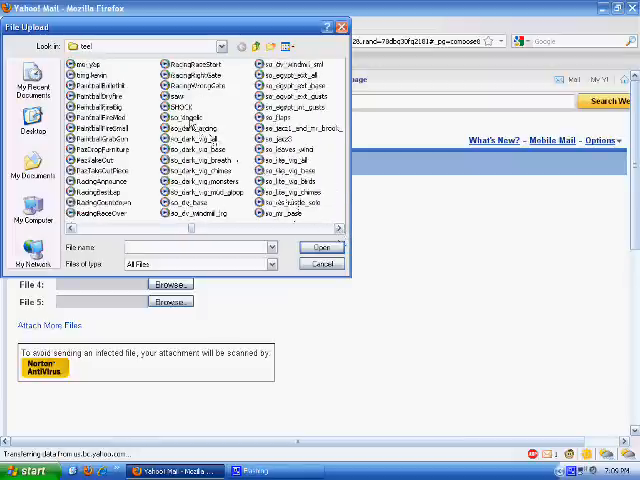
# Select so_angelic, view its properties, and reselect it
pyautogui.click(180, 117)
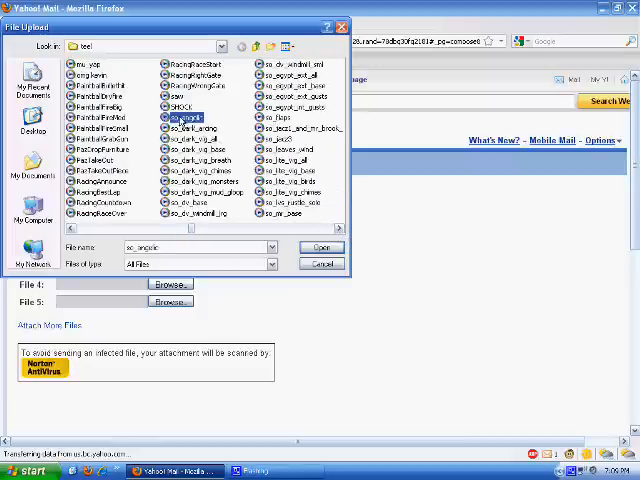
pyautogui.rightClick(180, 119)
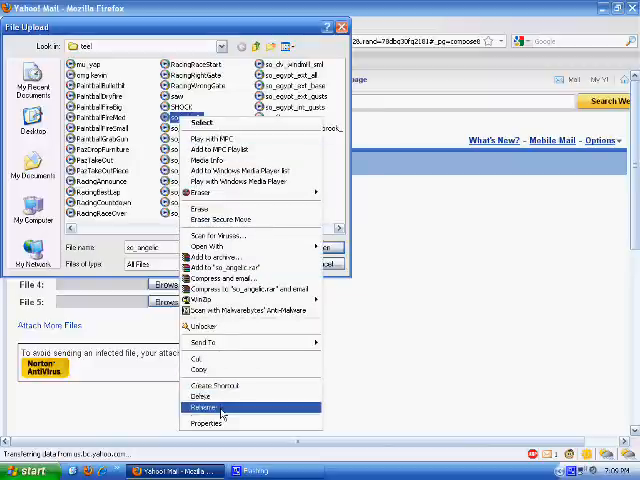
pyautogui.click(196, 403)
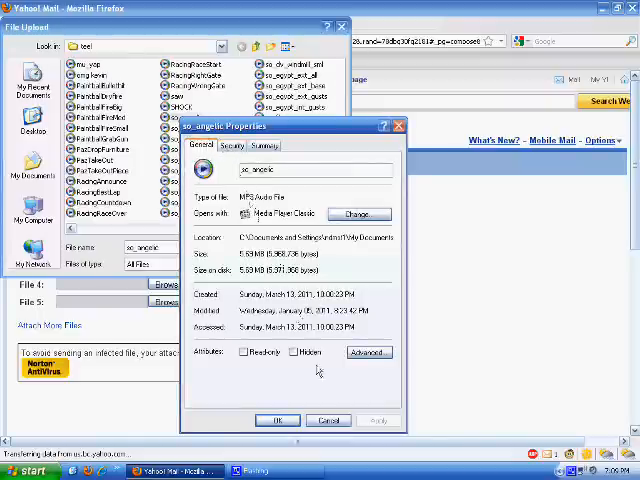
pyautogui.click(278, 420)
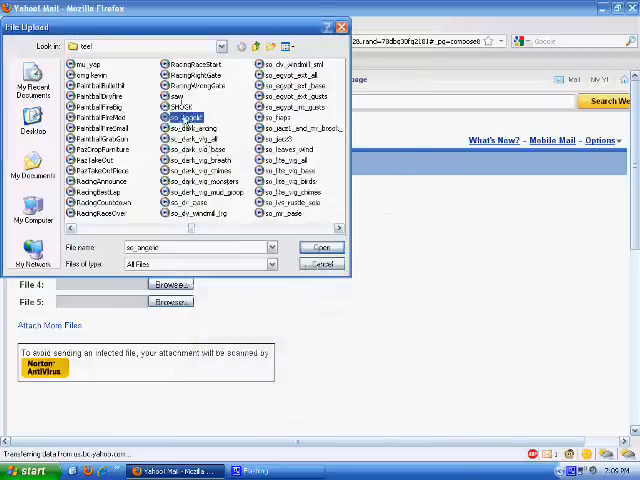
pyautogui.click(186, 107)
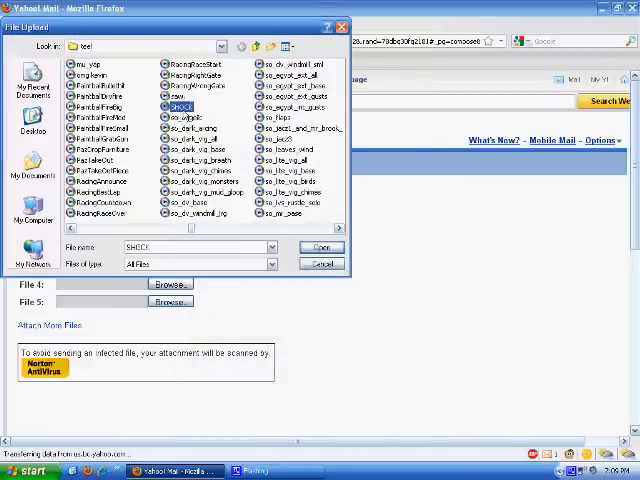
pyautogui.click(188, 119)
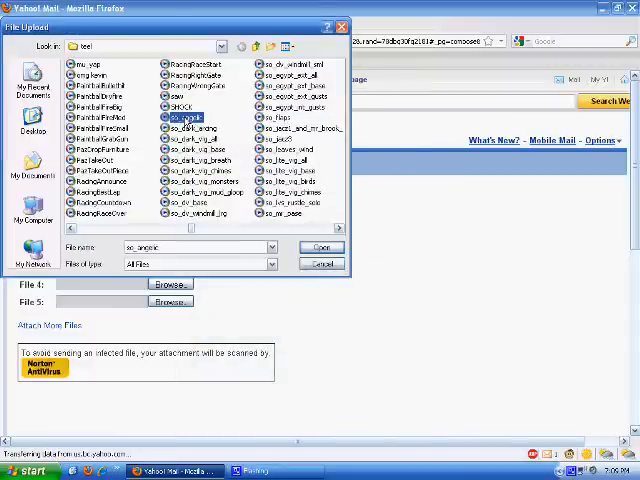
# Recheck so_angelic's properties to confirm it is a 5.69 MB MP3
pyautogui.rightClick(185, 119)
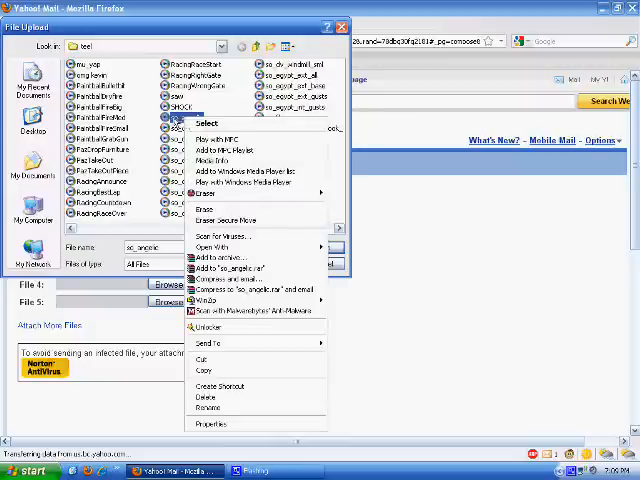
pyautogui.click(189, 108)
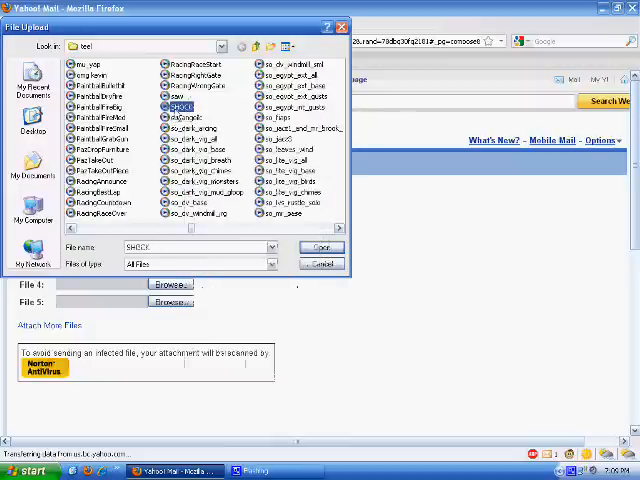
pyautogui.click(187, 120)
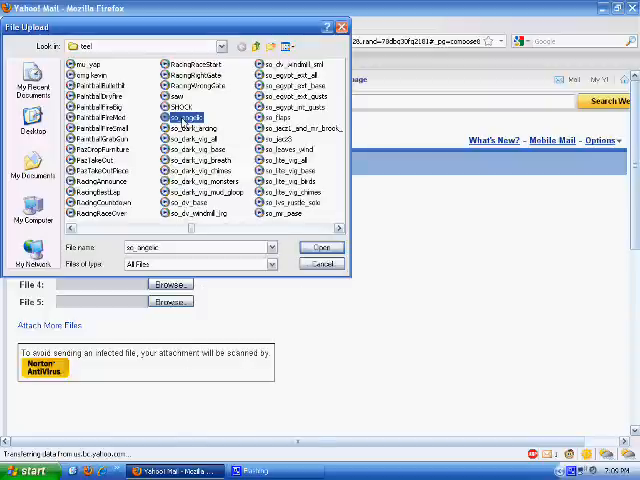
pyautogui.rightClick(178, 120)
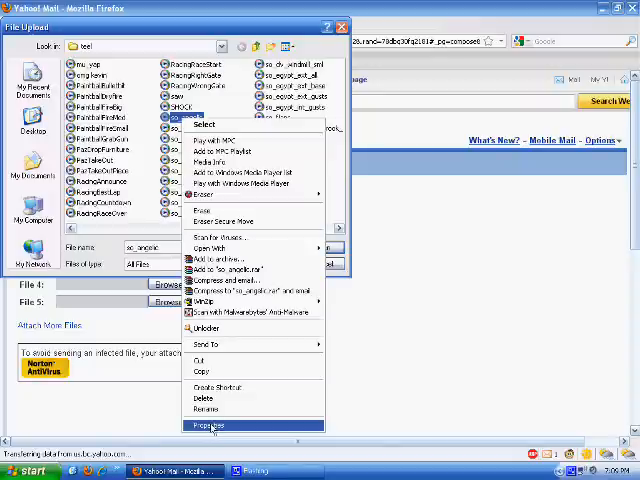
pyautogui.click(207, 421)
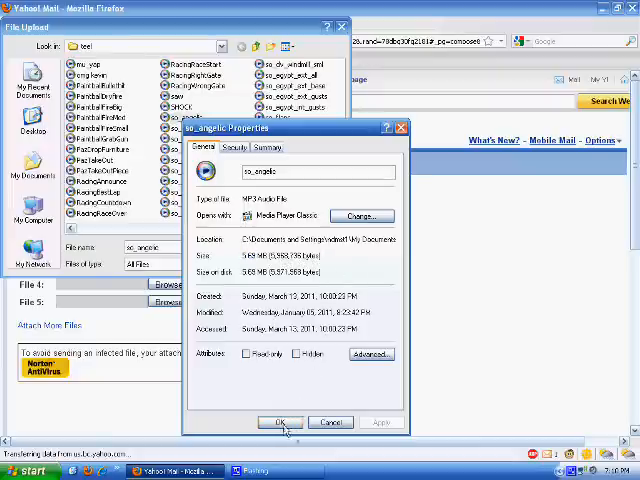
pyautogui.click(281, 422)
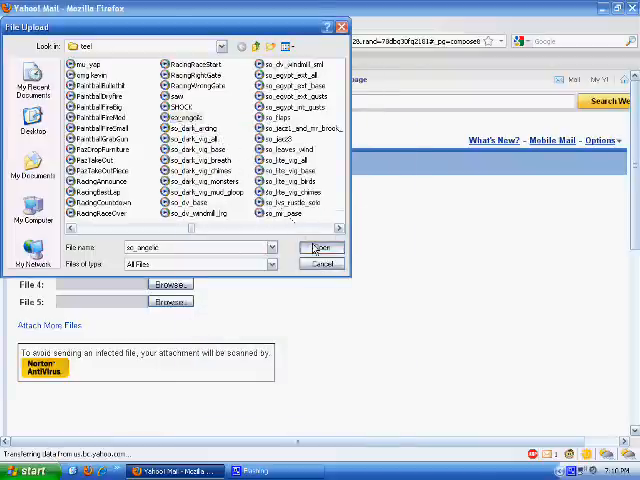
# Confirm so_angelic as the third attachment
pyautogui.click(322, 247)
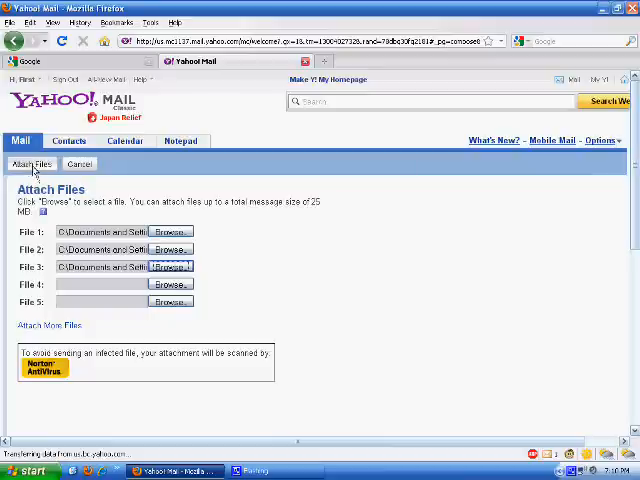
# Upload bubbles, loops (74) and so_angelic to the message
pyautogui.click(32, 163)
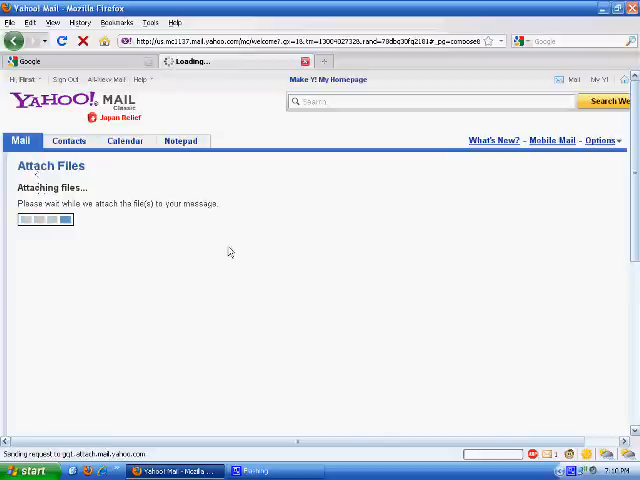
pyautogui.moveTo(339, 243)
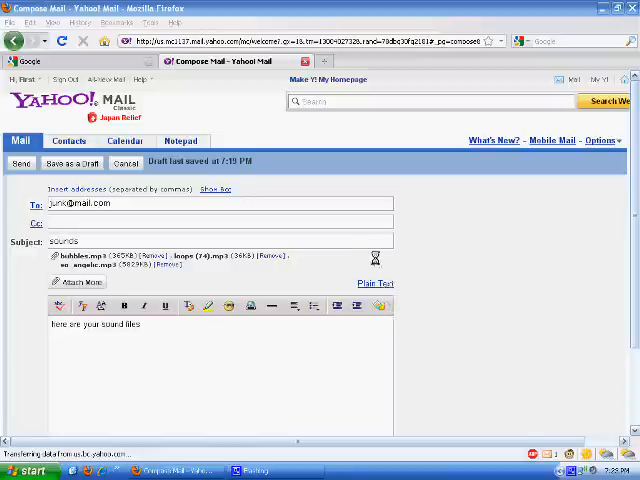
pyautogui.moveTo(417, 232)
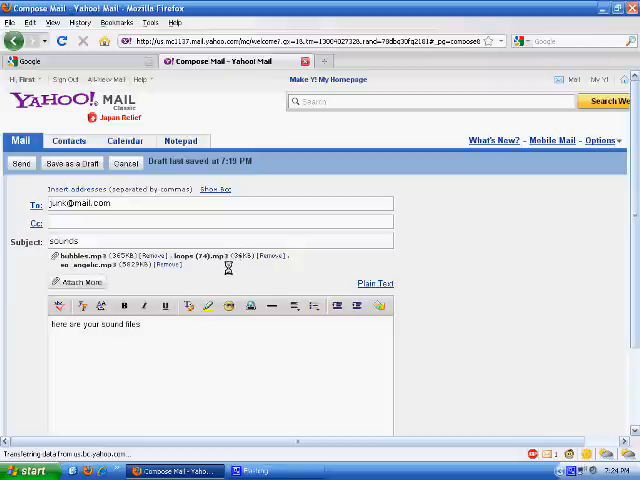
pyautogui.moveTo(228, 262)
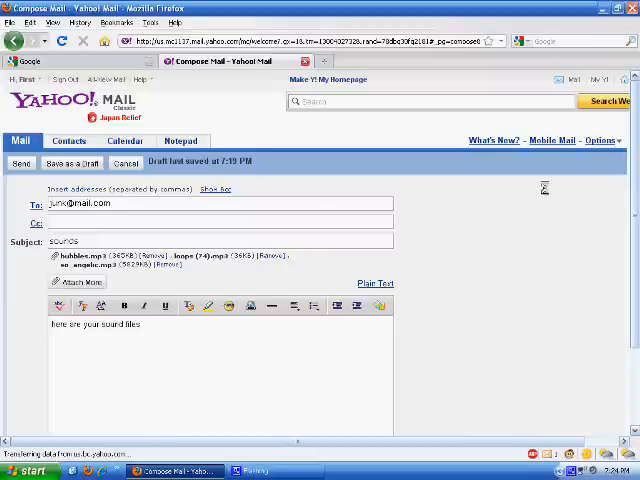
pyautogui.click(22, 163)
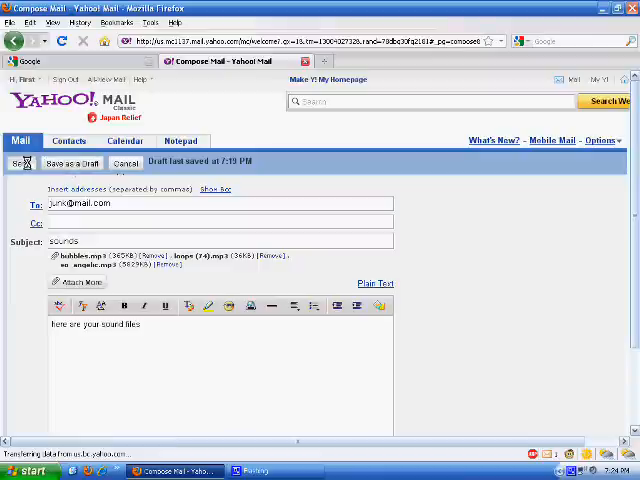
pyautogui.moveTo(23, 163)
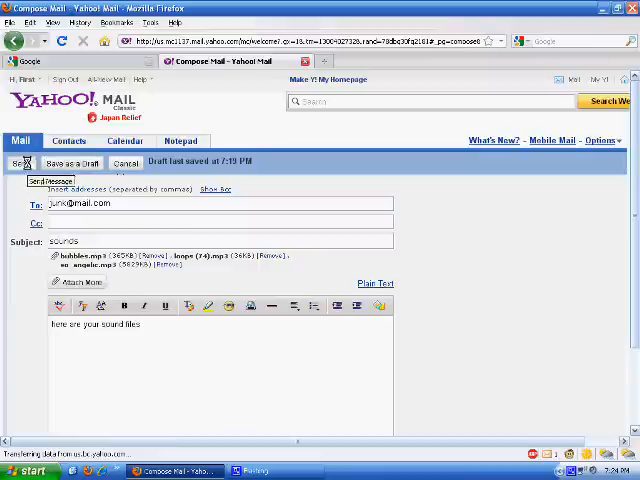
pyautogui.click(20, 163)
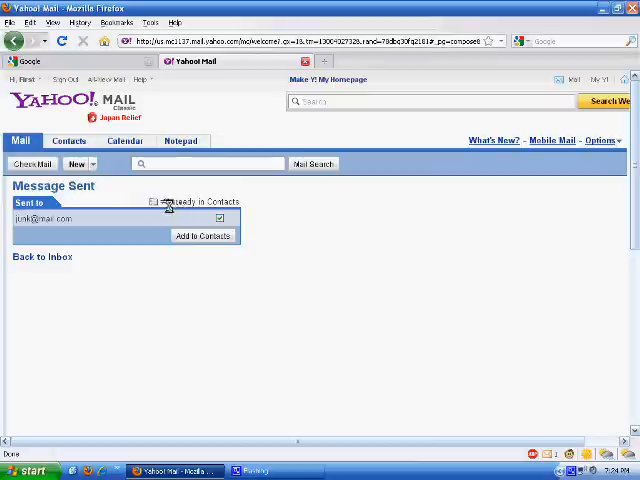
pyautogui.moveTo(248, 164)
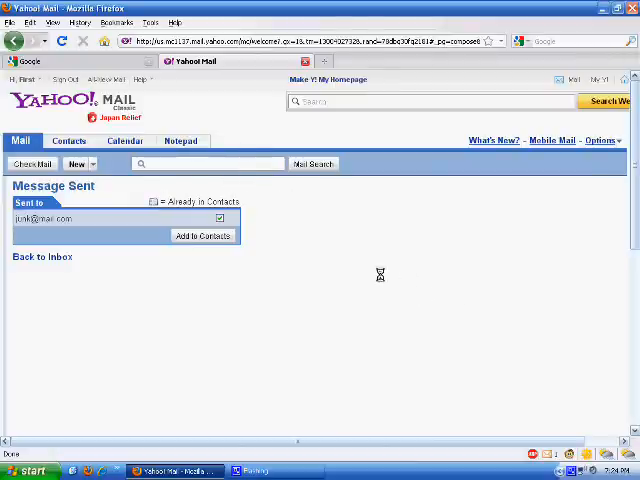
pyautogui.moveTo(364, 265)
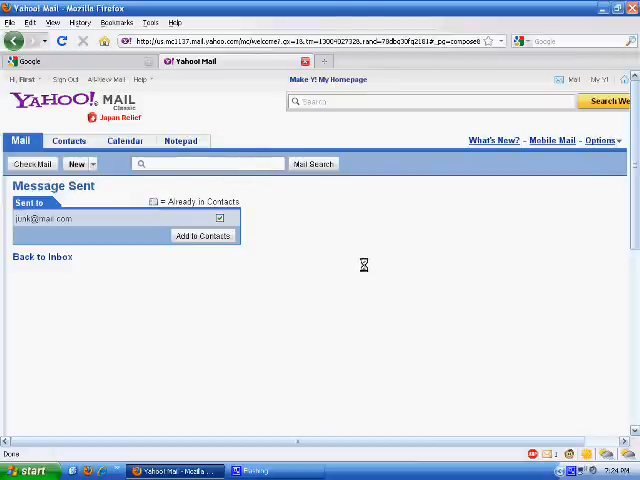